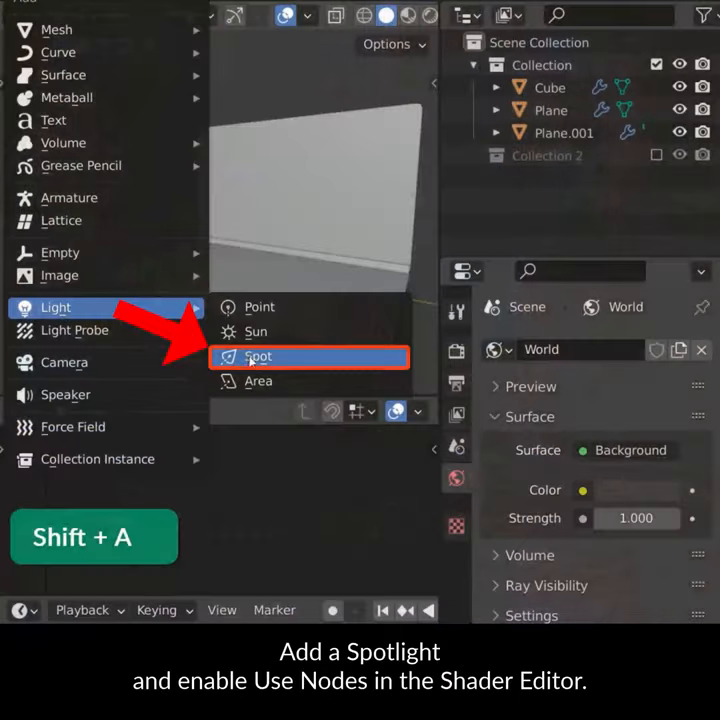
Add a Spot light, enable Use Nodes for it, and raise its Power to 1000 W
click(358, 410)
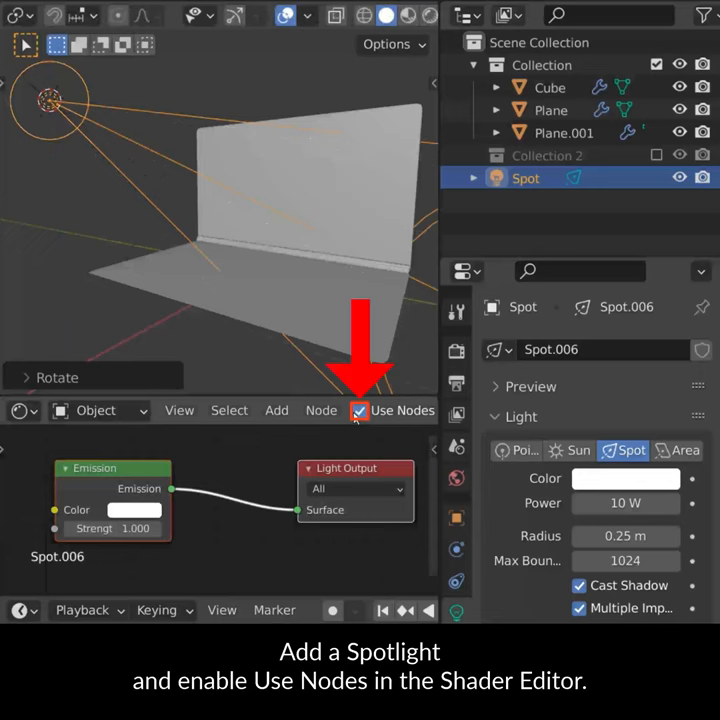
click(358, 410)
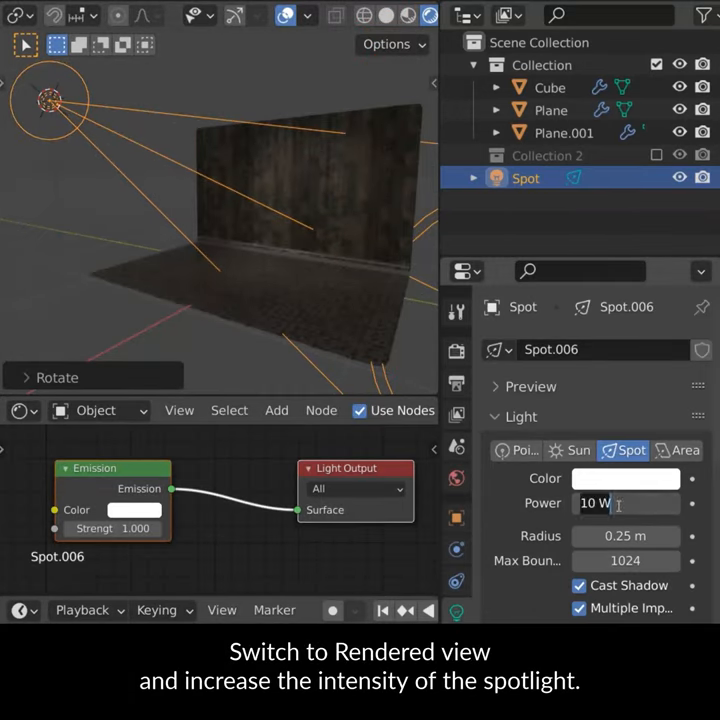
text(1000)
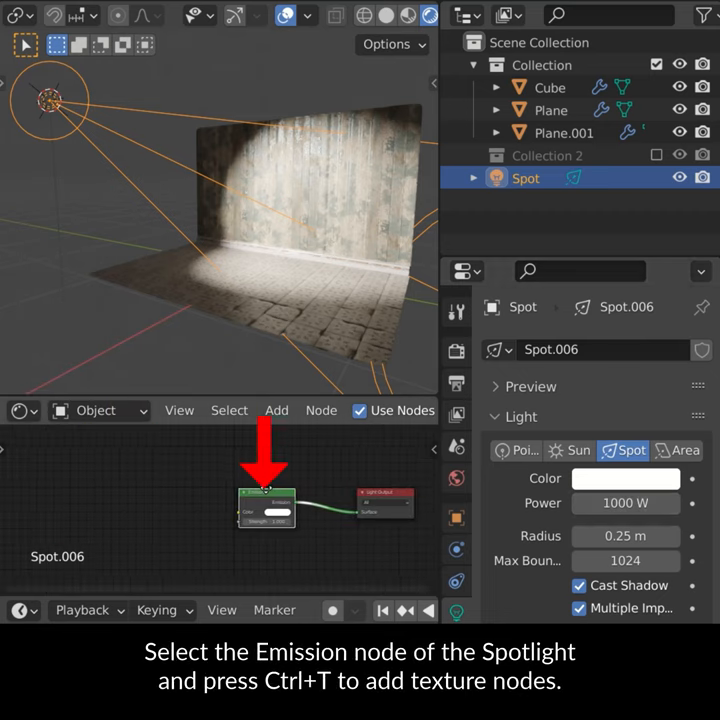
Wire Texture Coordinate, Mapping and Image Texture into Emission via Ctrl+T and browse for the video
key(ctrl+t)
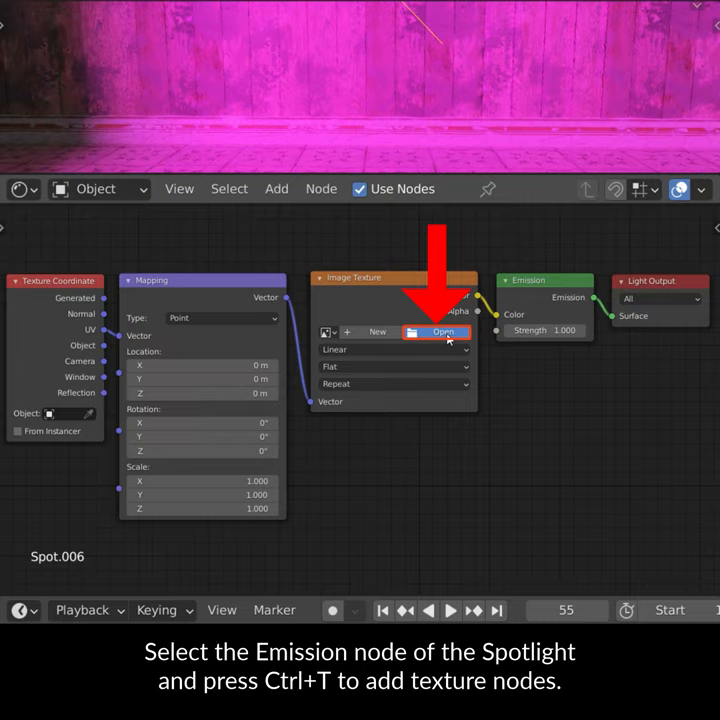
click(436, 332)
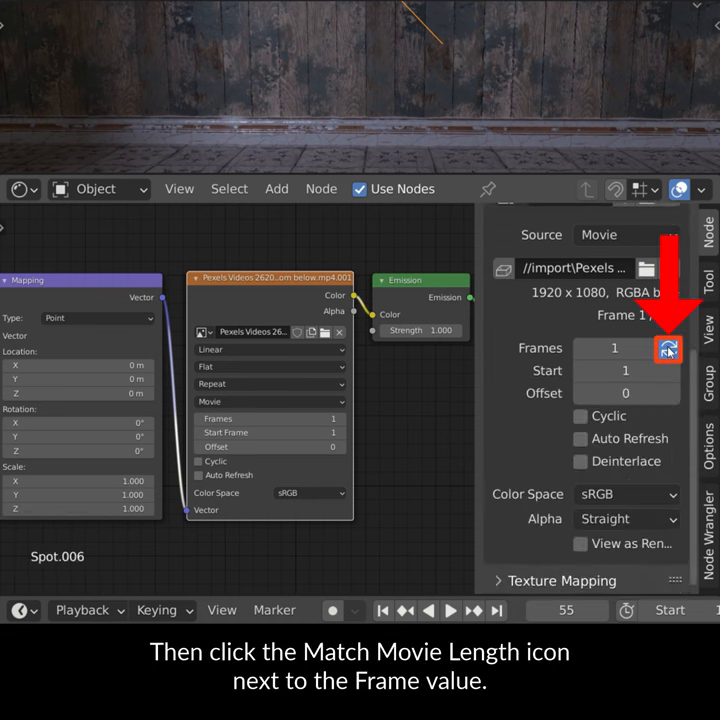
Match the clip's frame count to all 374 frames and lower the light Radius to 0.01 m
click(668, 348)
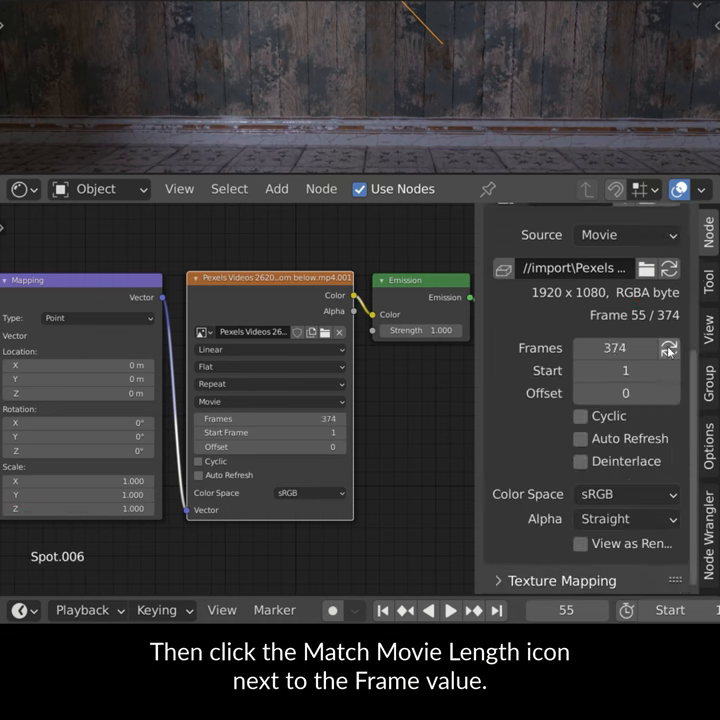
click(580, 438)
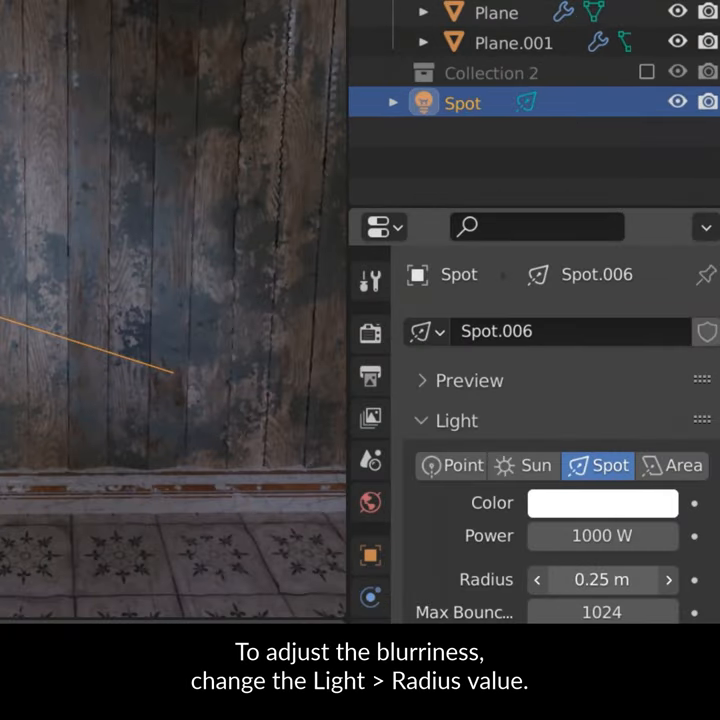
click(536, 580)
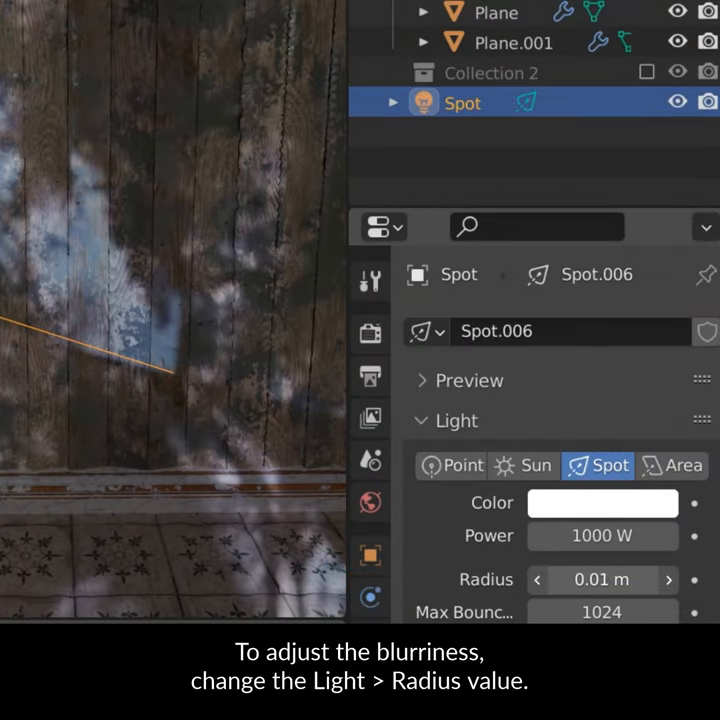